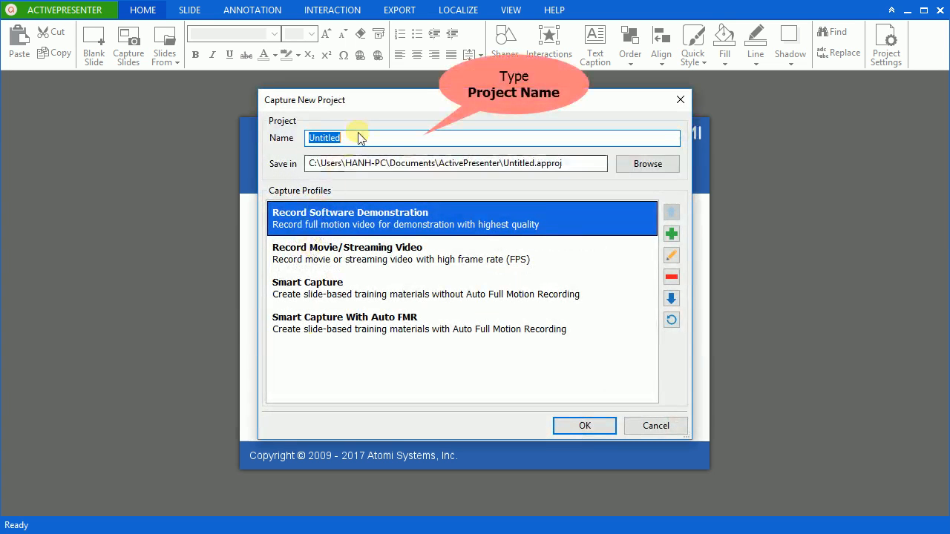
Name the new capture project 'My Project' and confirm with the software demonstration profile
{"action": "type", "text": "My Project"}
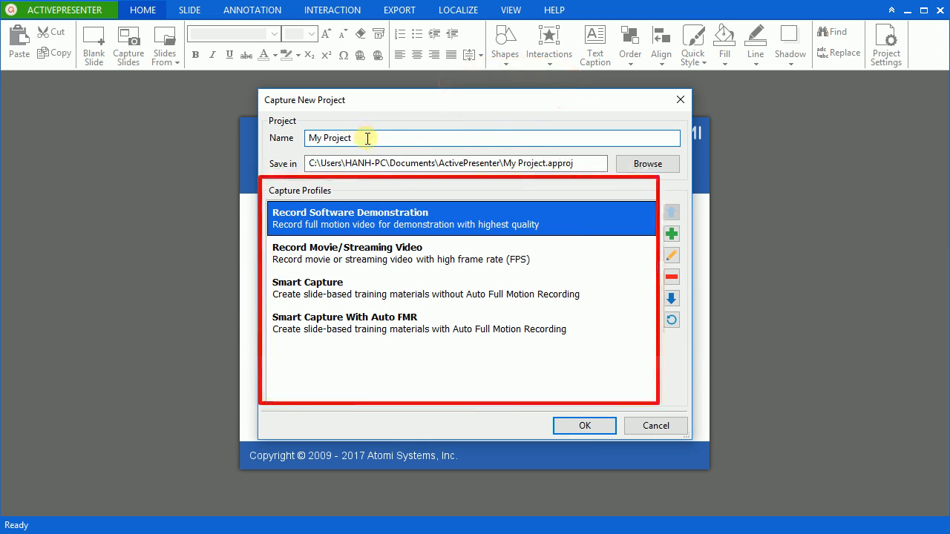
{"action": "mouse_move", "coordinate": [614, 315]}
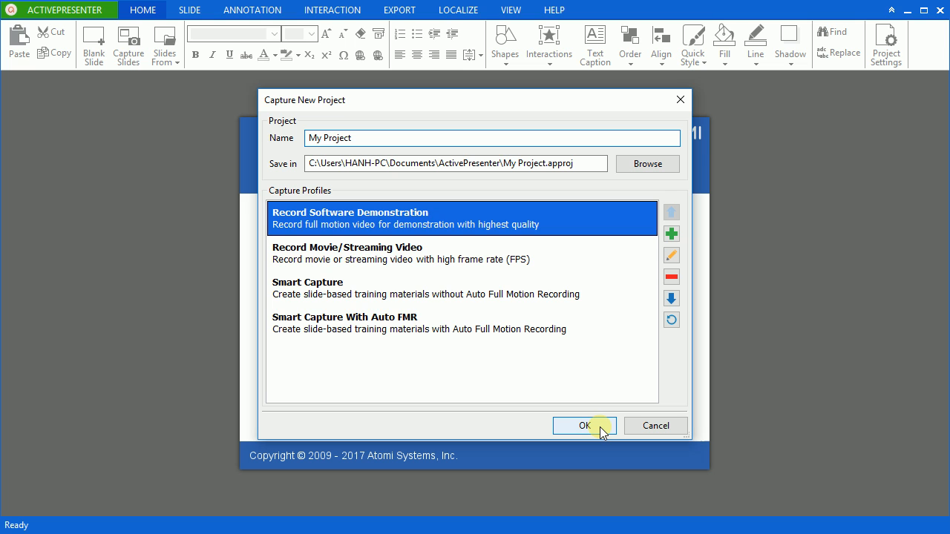
{"action": "left_click", "coordinate": [584, 425]}
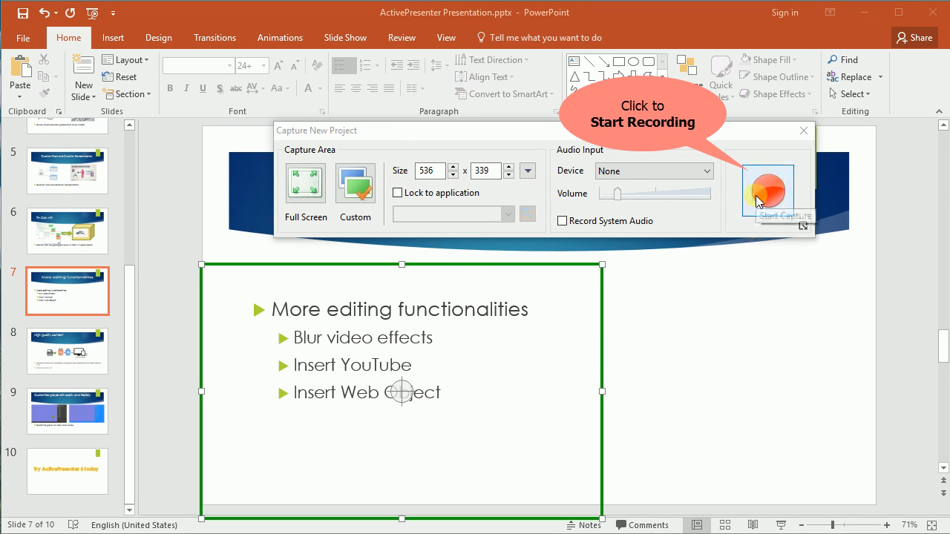
Start capturing the slide region around the bullet list
{"action": "left_click", "coordinate": [767, 188]}
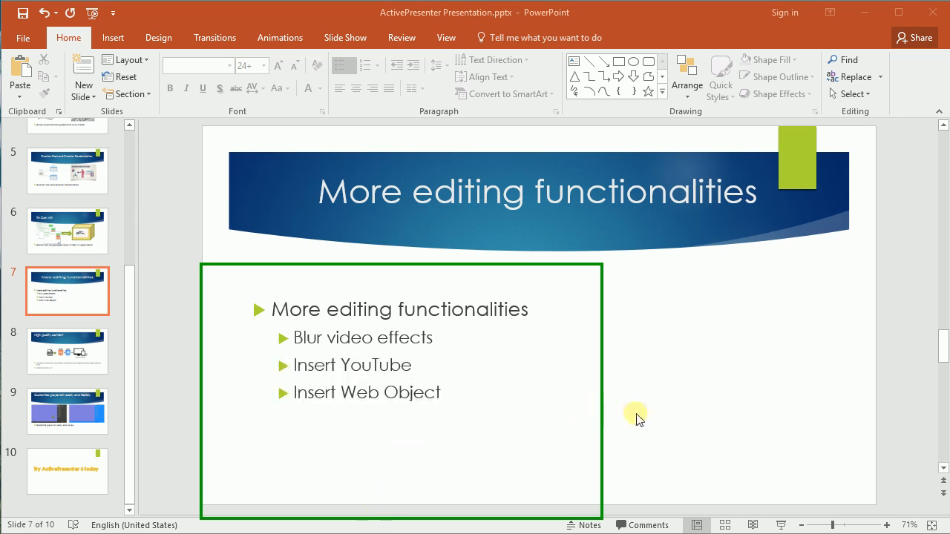
{"action": "mouse_move", "coordinate": [603, 373]}
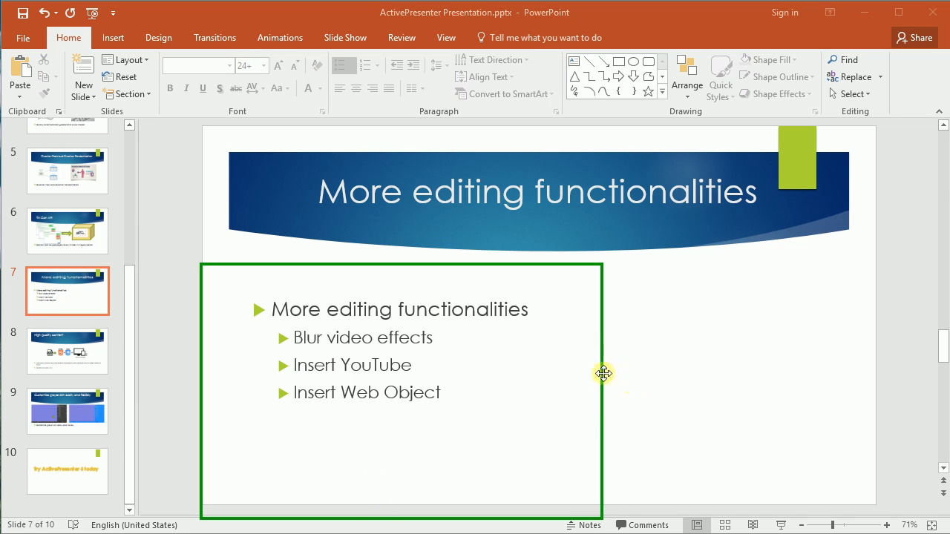
{"action": "mouse_move", "coordinate": [602, 397]}
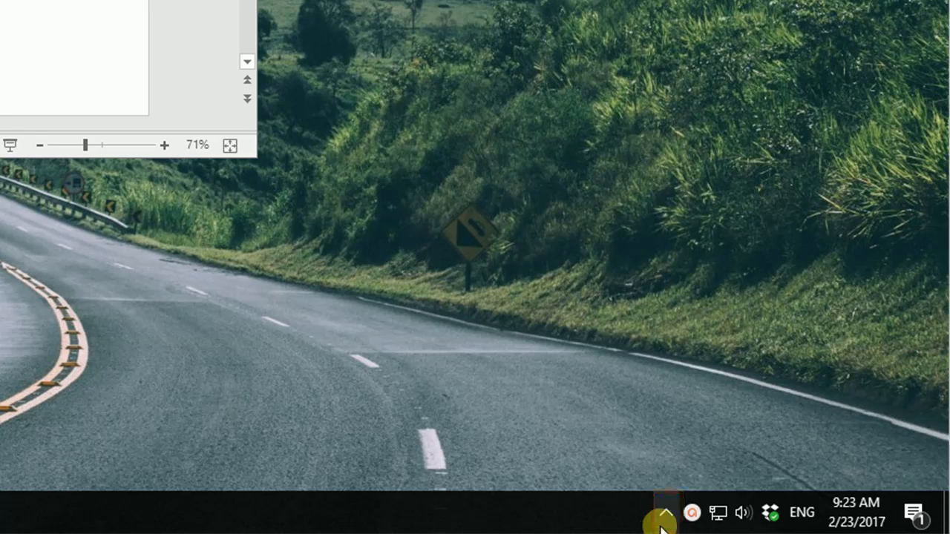
Show hidden tray icons and open ActivePresenter's Pause/Stop/Discard recording panel
{"action": "left_click", "coordinate": [665, 512]}
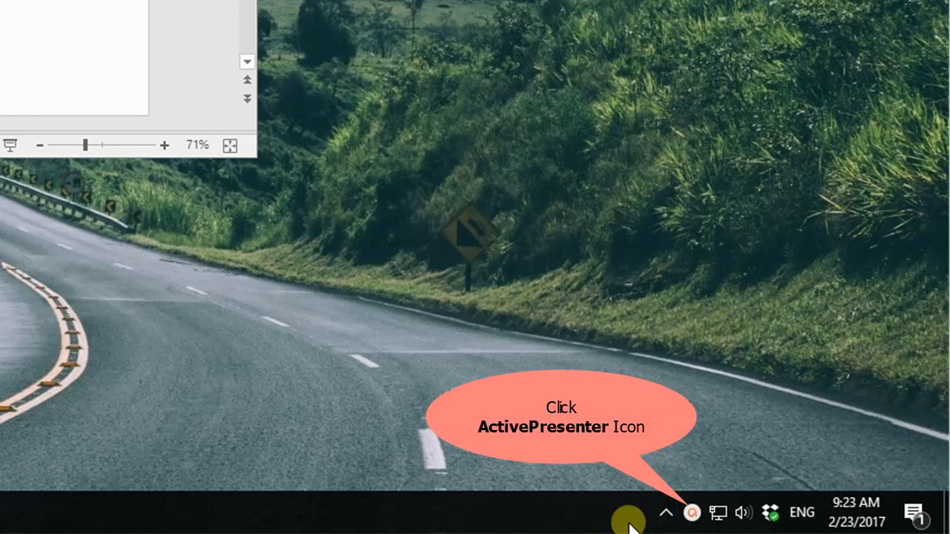
{"action": "left_click", "coordinate": [690, 512]}
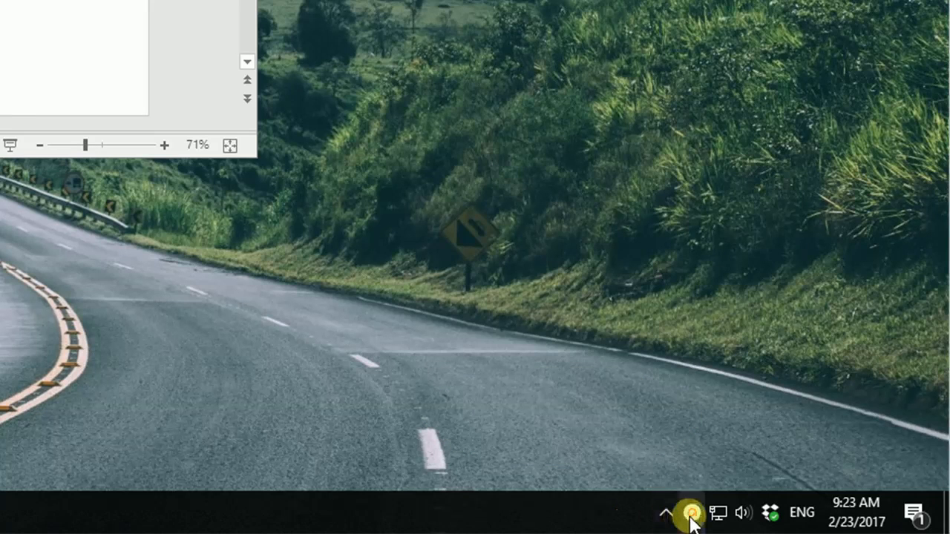
{"action": "left_click", "coordinate": [691, 512]}
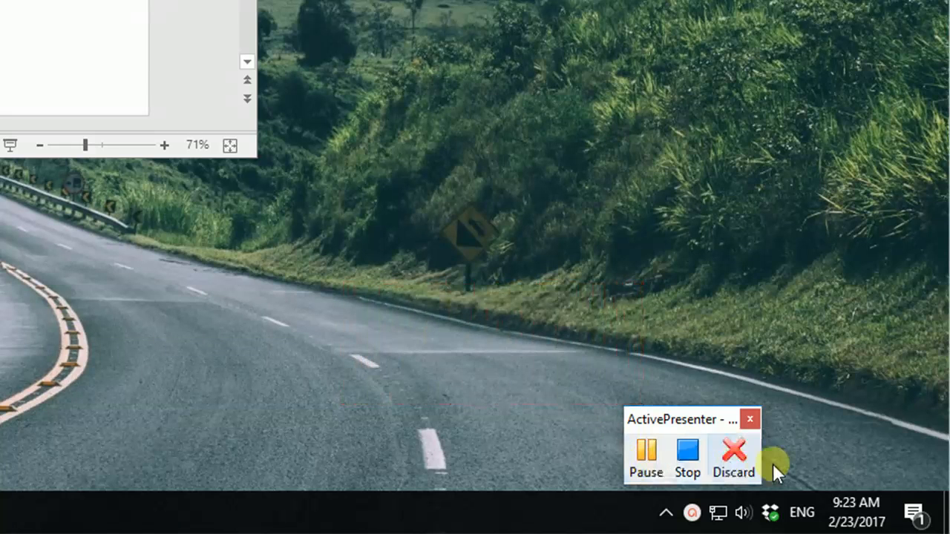
{"action": "mouse_move", "coordinate": [733, 460]}
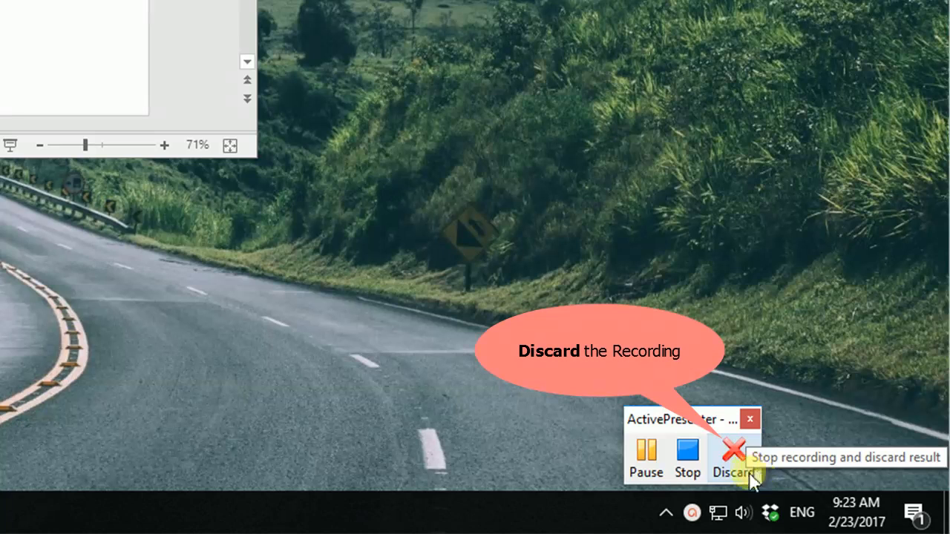
Choose Discard in the tray recording panel, bringing up the discard confirmation
{"action": "left_click", "coordinate": [733, 459]}
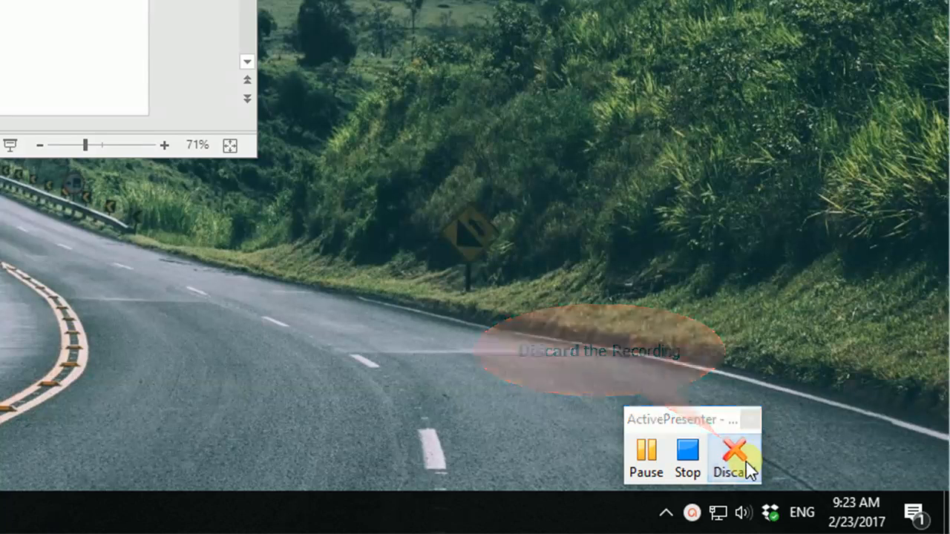
{"action": "left_click", "coordinate": [733, 456]}
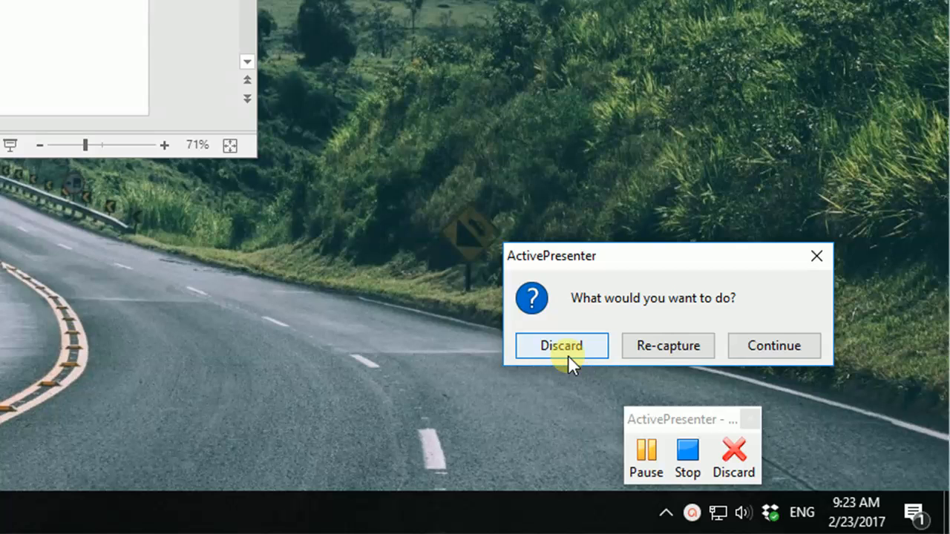
{"action": "mouse_move", "coordinate": [582, 356]}
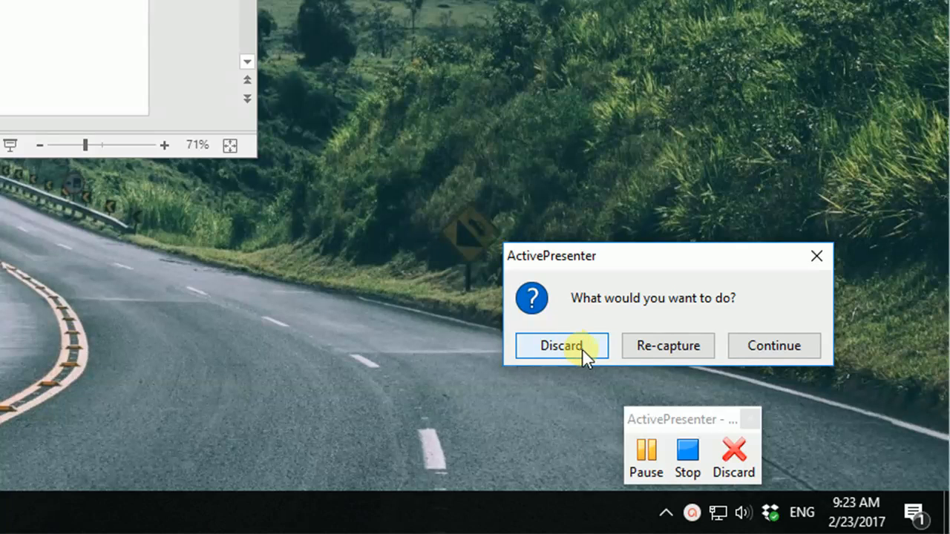
{"action": "mouse_move", "coordinate": [668, 346]}
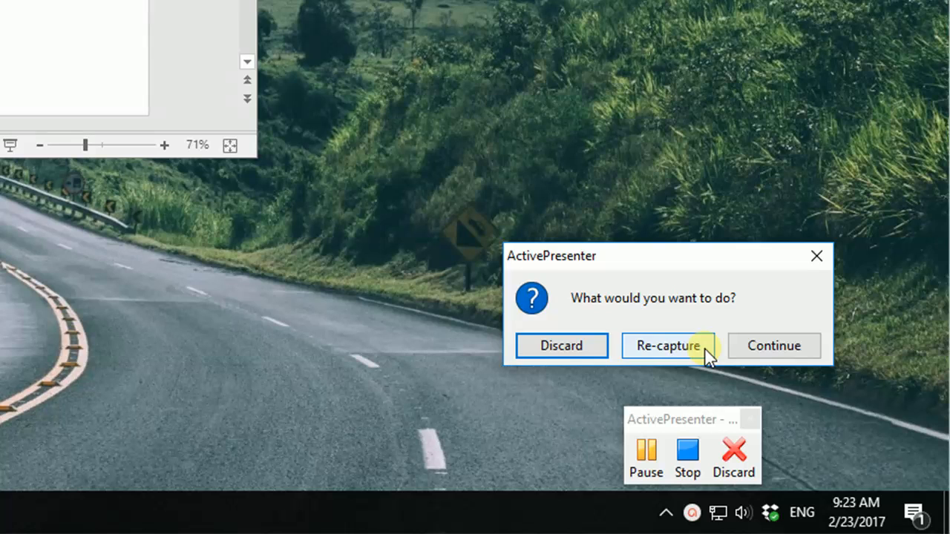
{"action": "mouse_move", "coordinate": [774, 346]}
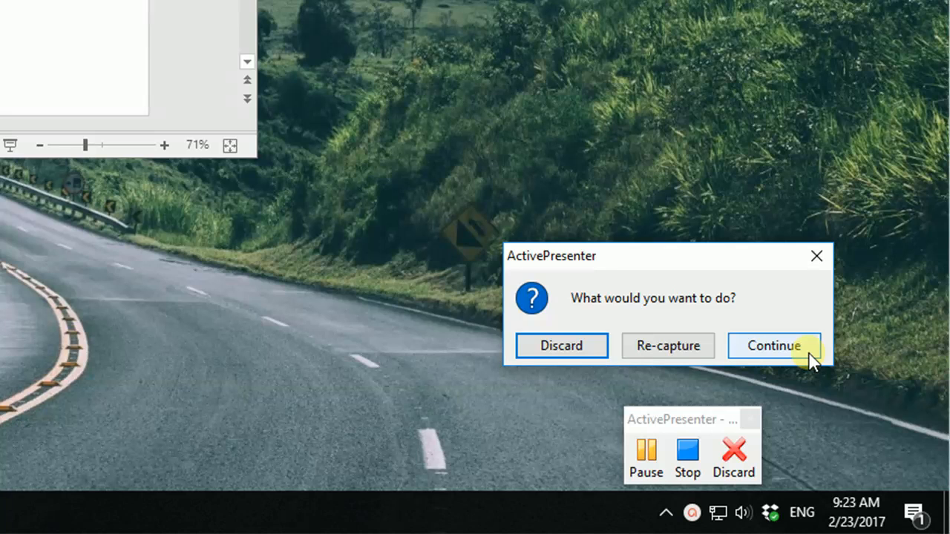
Answer the discard prompt with Continue, then Stop the recording
{"action": "left_click", "coordinate": [773, 346]}
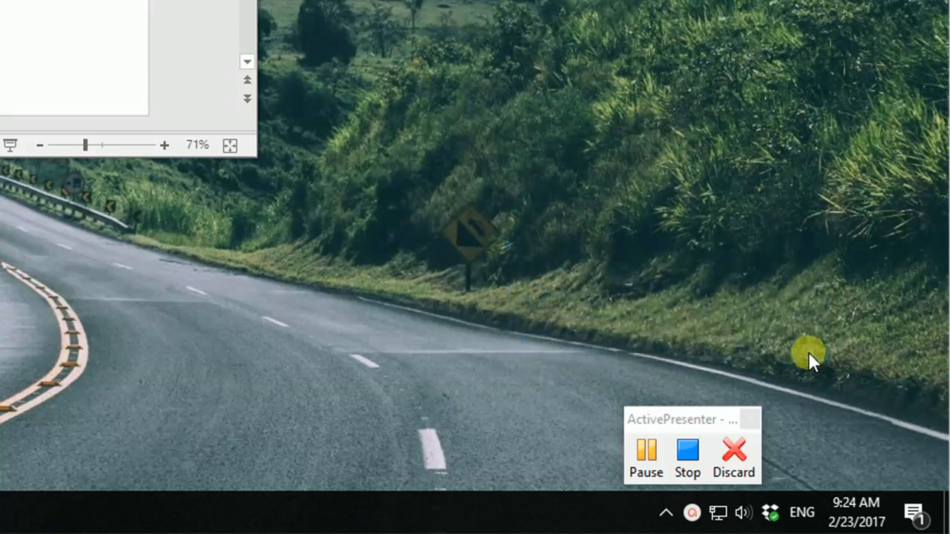
{"action": "left_click", "coordinate": [687, 453]}
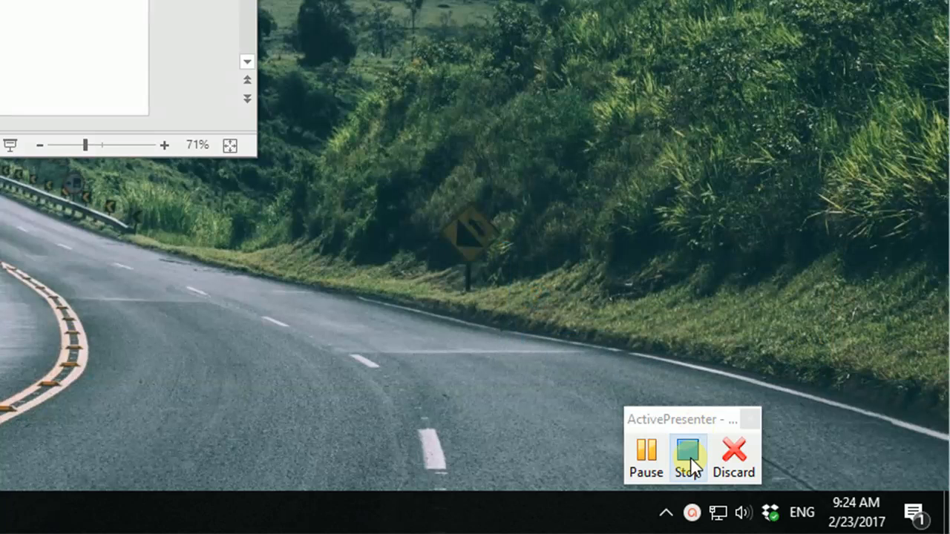